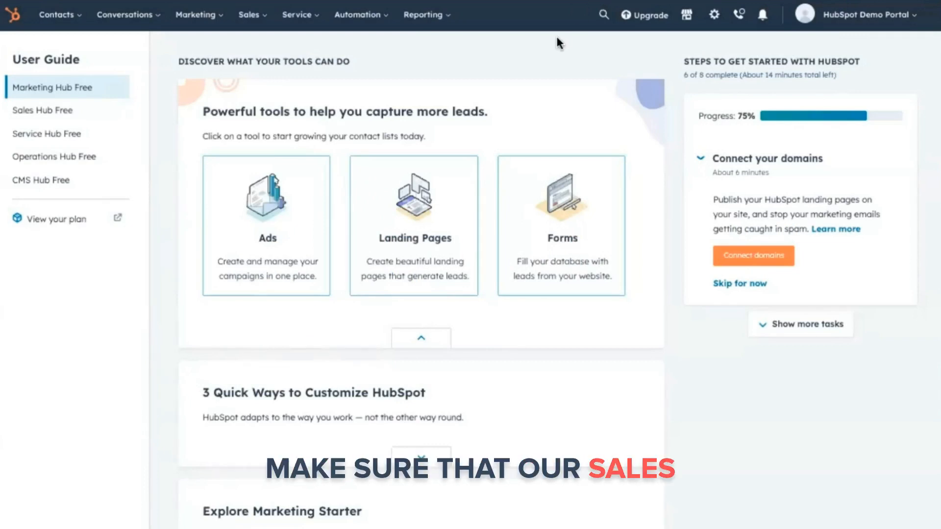
Reach the East Coast subteam of Sales in the Users & Teams settings
left_click(714, 15)
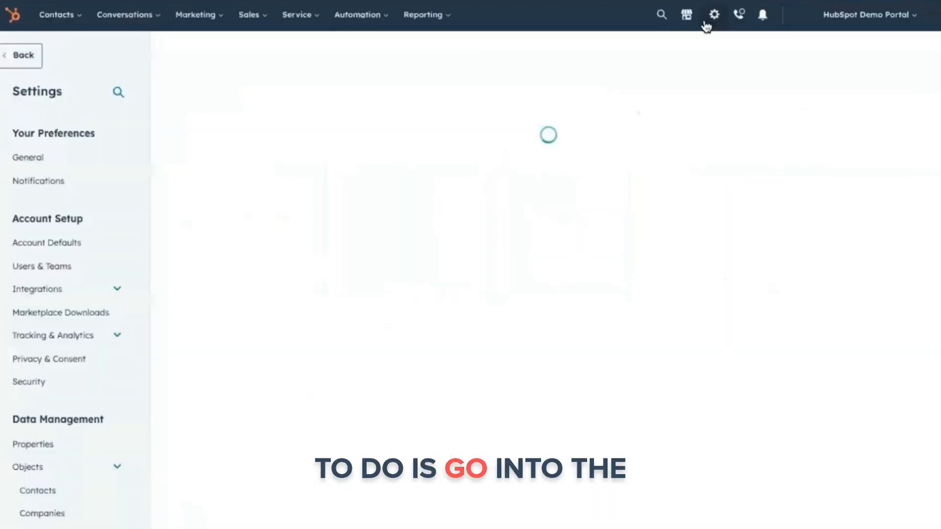
left_click(41, 266)
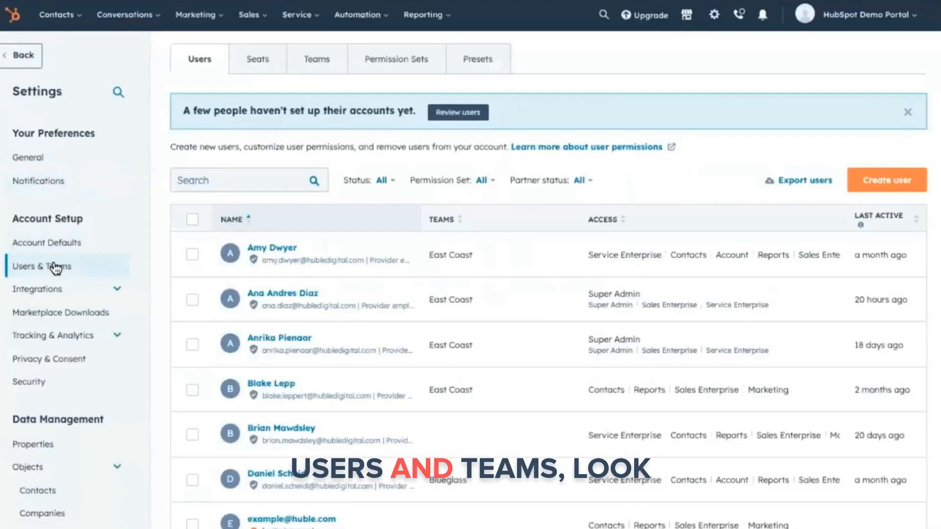
left_click(316, 59)
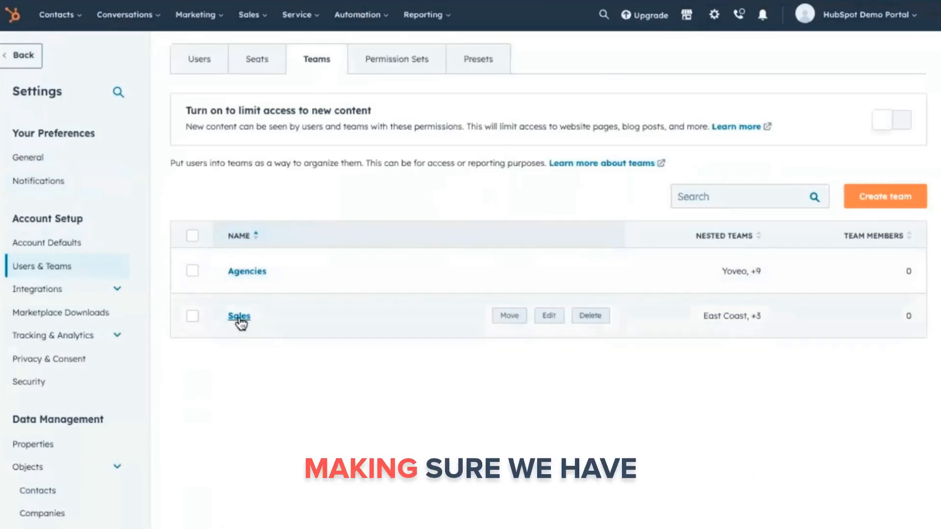
left_click(238, 316)
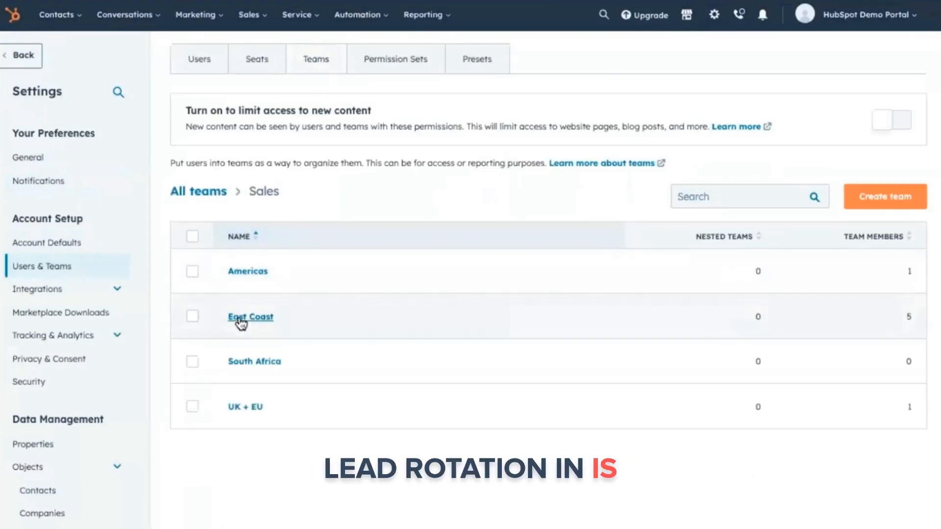
left_click(251, 317)
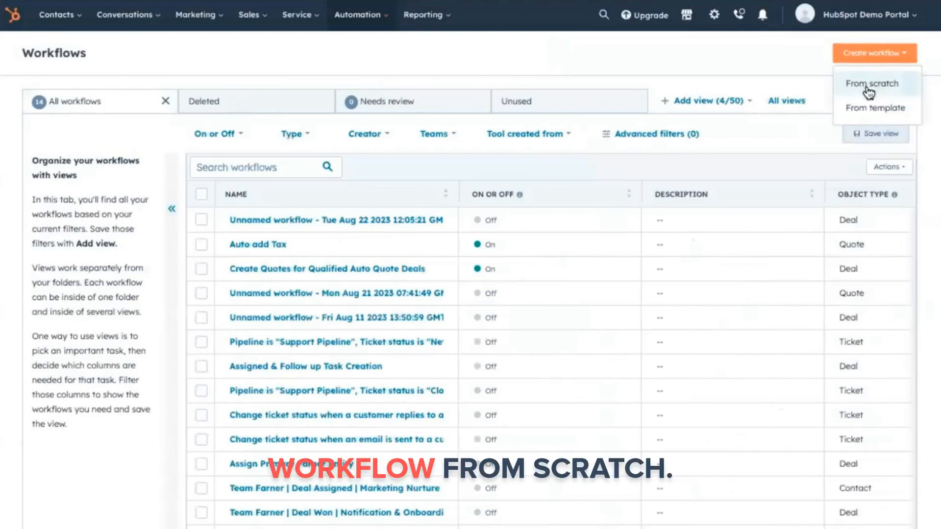
Create a new deal workflow from scratch
left_click(872, 83)
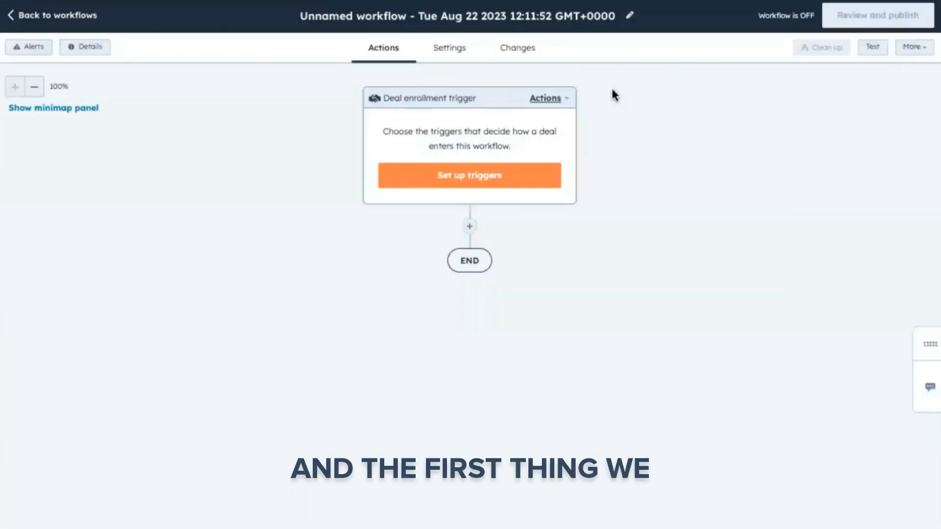
Enroll deals when the Deal stage filter matches New Inquiry (to be Qualified)
left_click(469, 174)
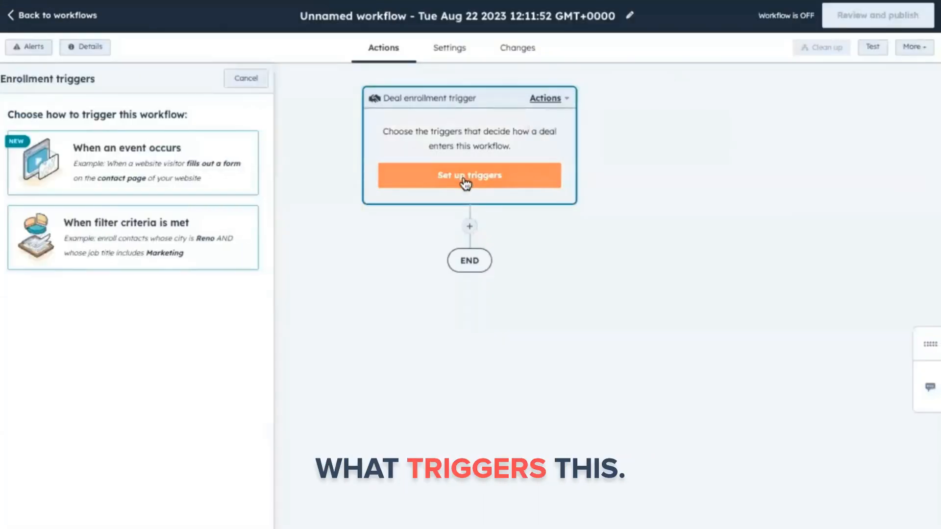
left_click(133, 237)
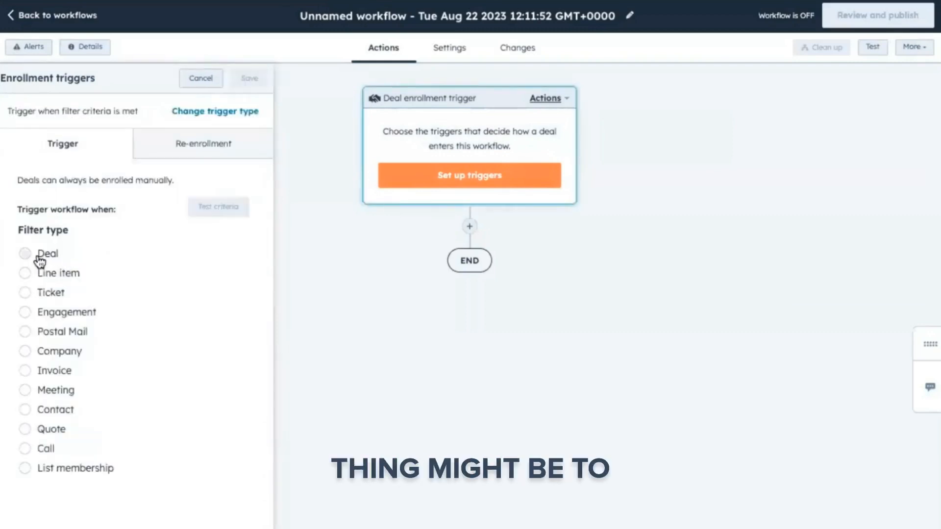
type("stag")
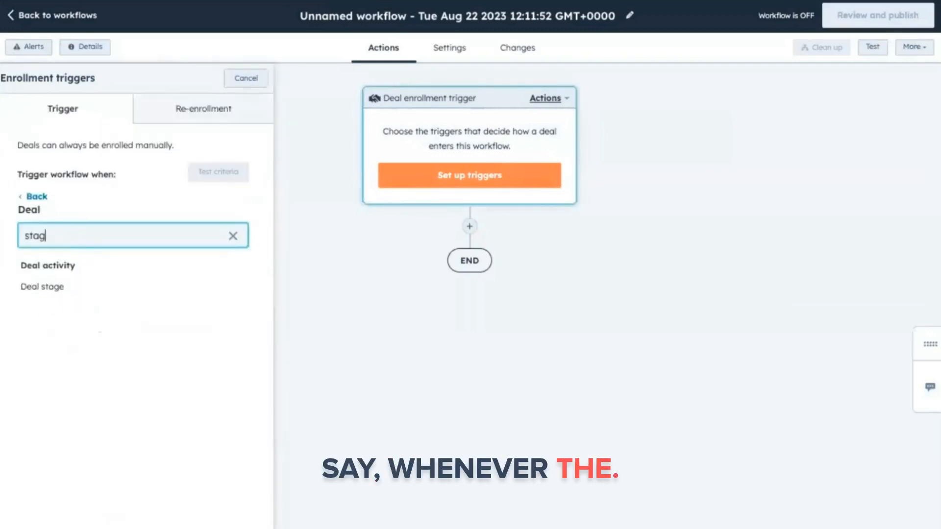
left_click(42, 286)
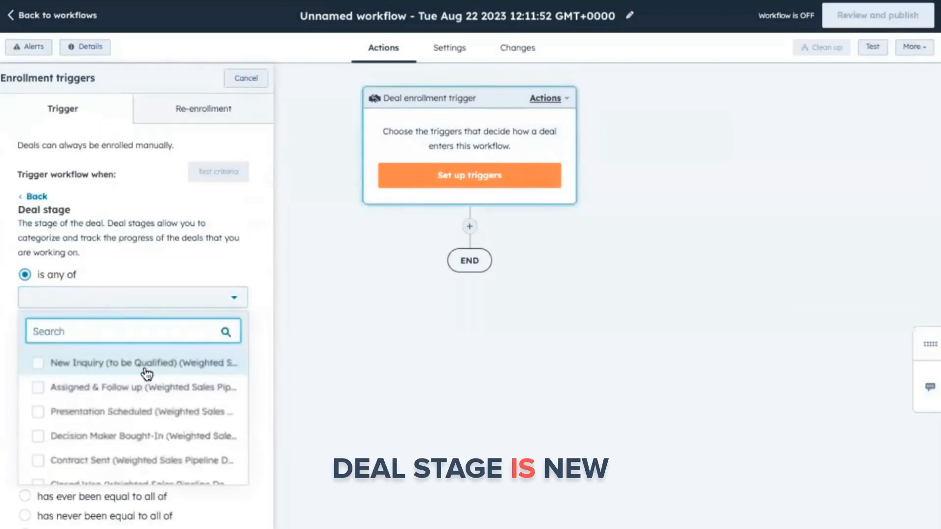
left_click(38, 362)
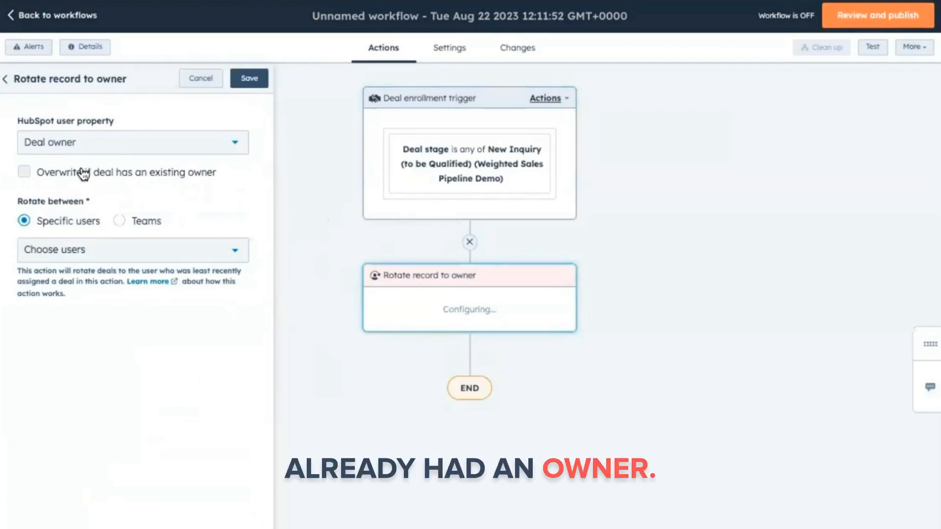
Rotate deal owner among the East Coast team, overwriting any existing owner
left_click(24, 172)
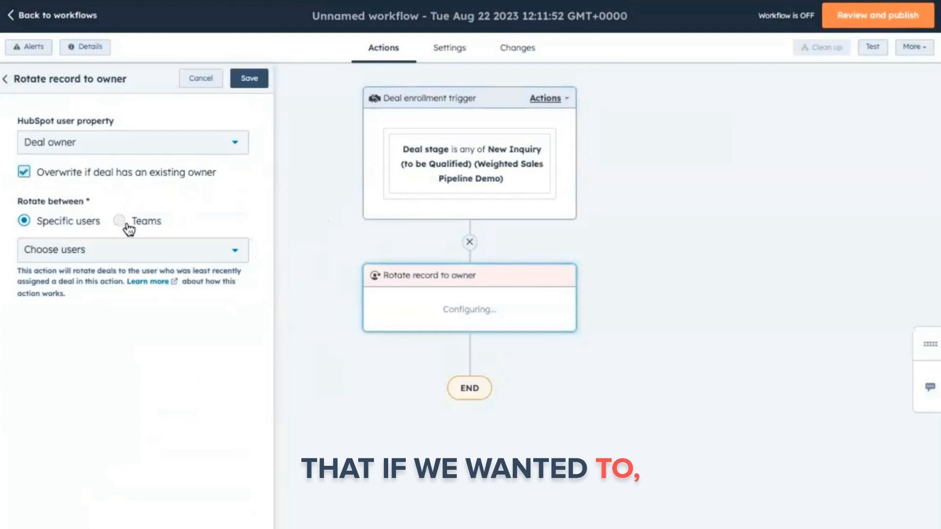
left_click(120, 221)
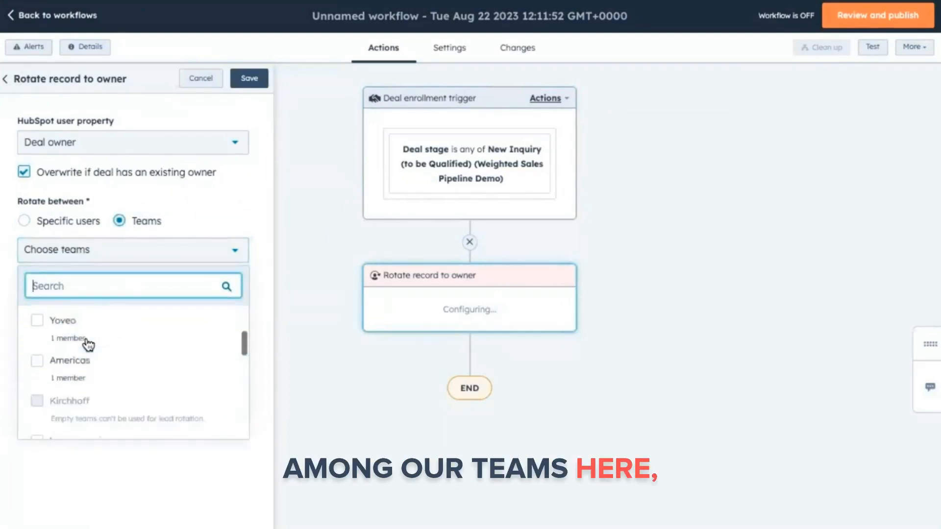
scroll("down", 3)
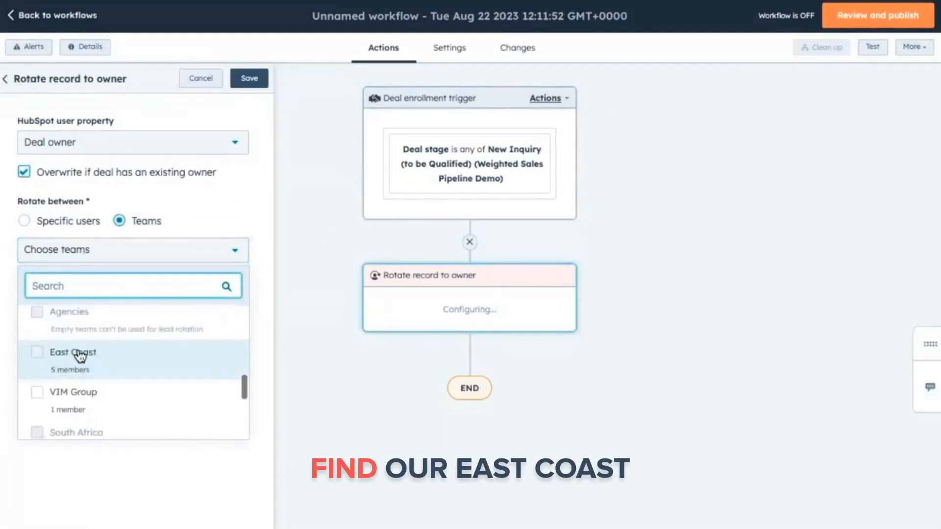
left_click(249, 77)
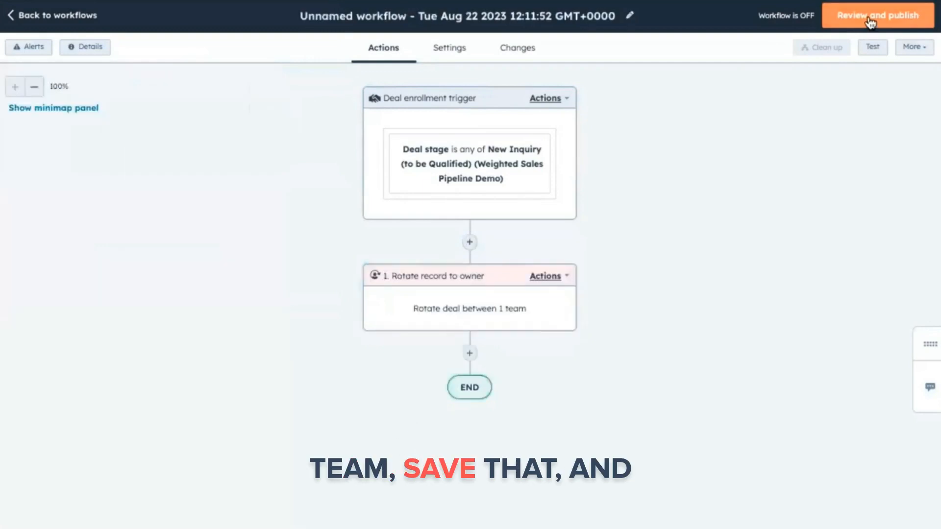
Rename the workflow 'Lead Distribution for new leads' and turn it on, enrolling existing deals
left_click(629, 16)
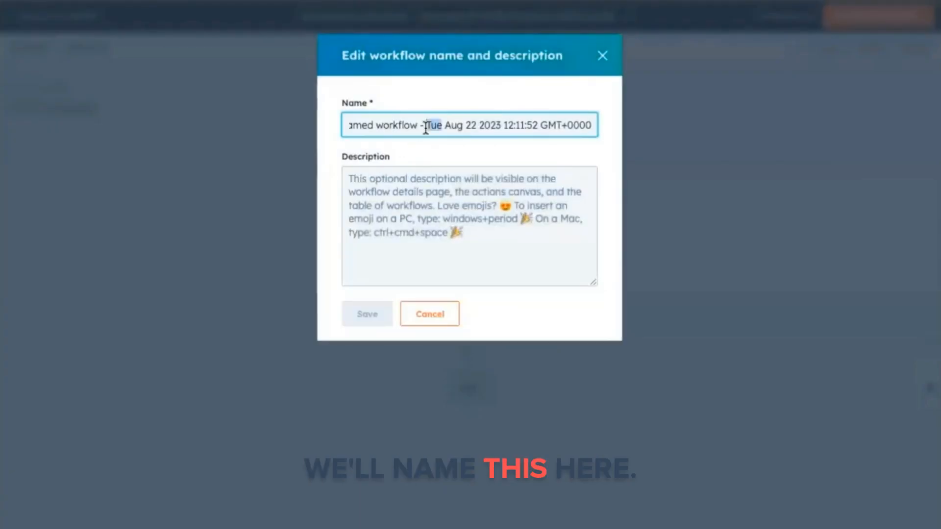
left_click(429, 313)
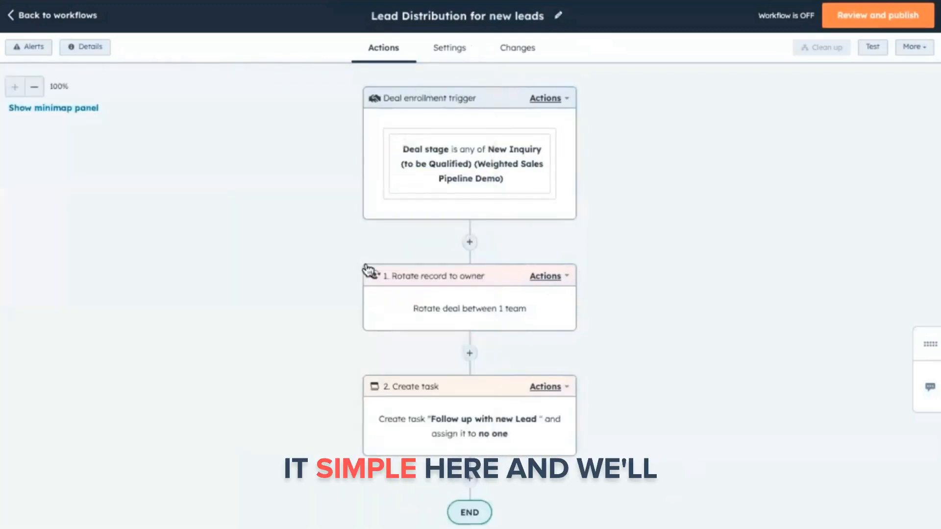
left_click(877, 15)
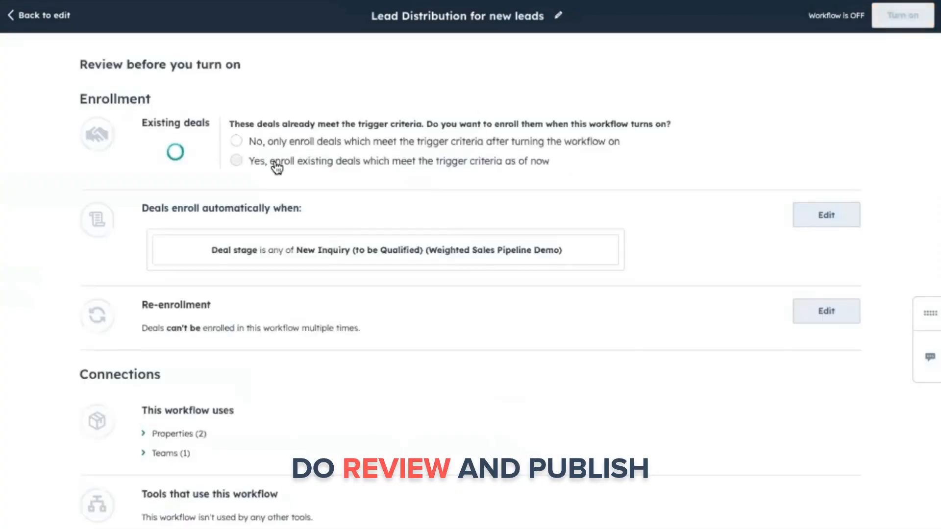
left_click(237, 160)
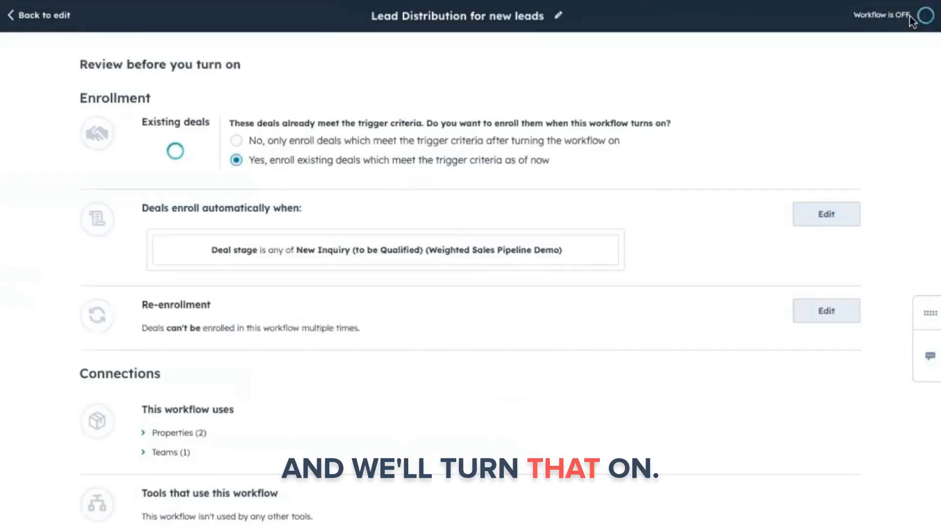
left_click(920, 14)
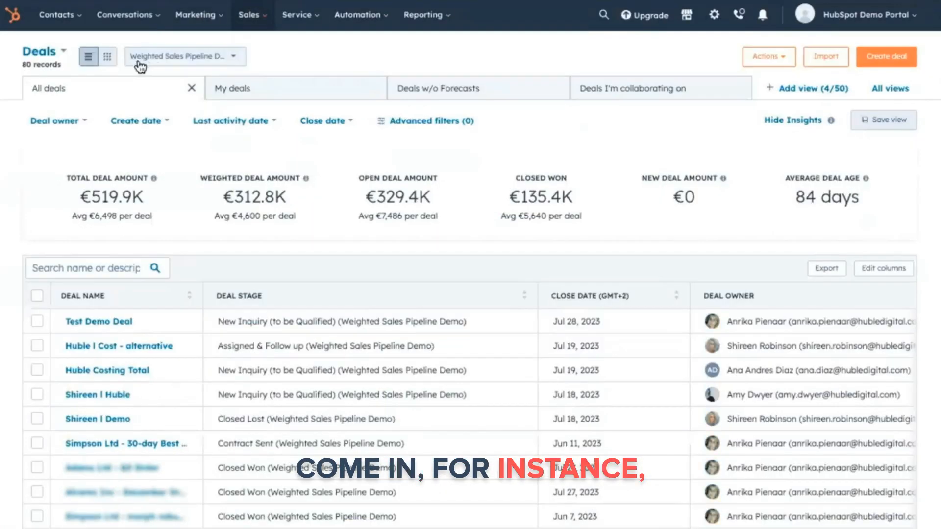
Create a test deal on the pipeline board and set its Deal owner
left_click(107, 56)
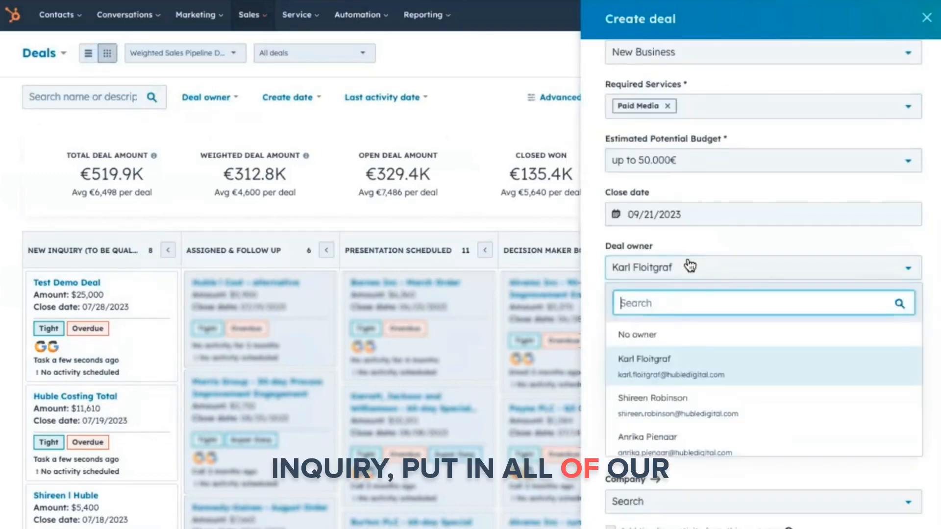
left_click(636, 334)
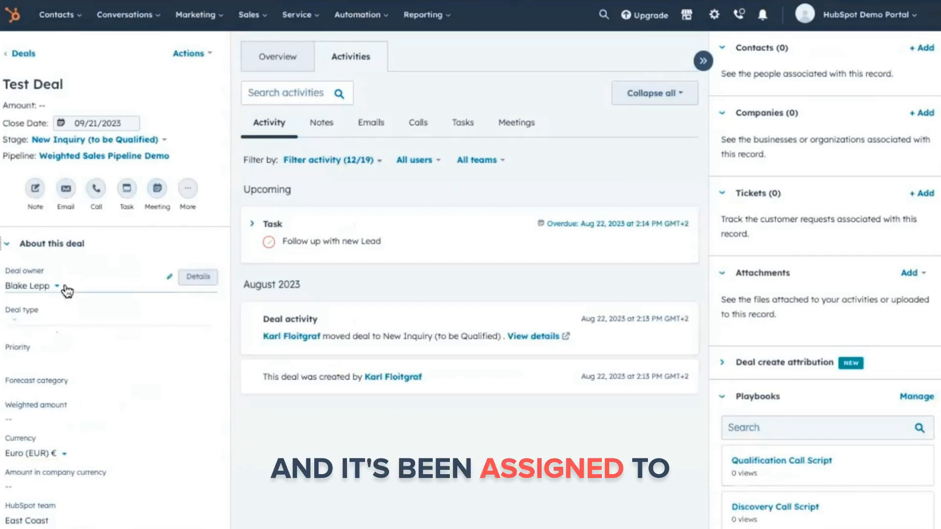
mouse_move(288, 271)
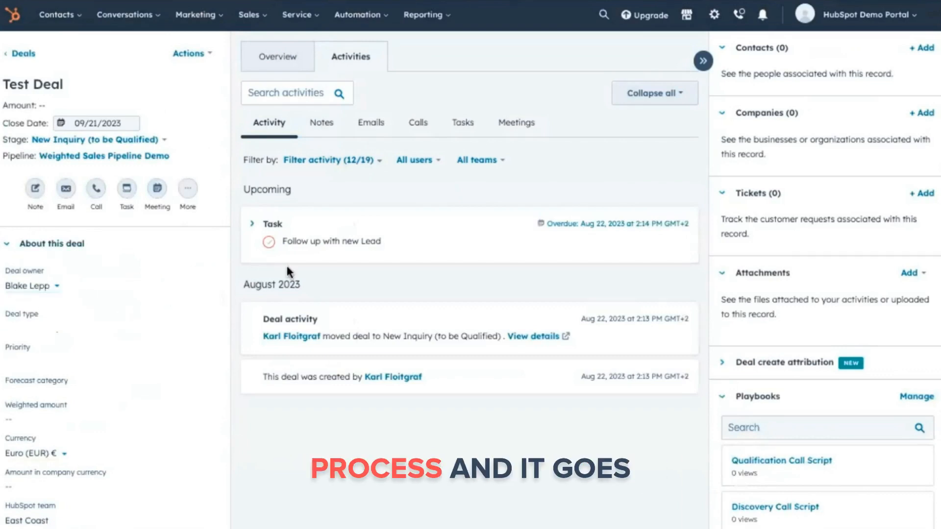